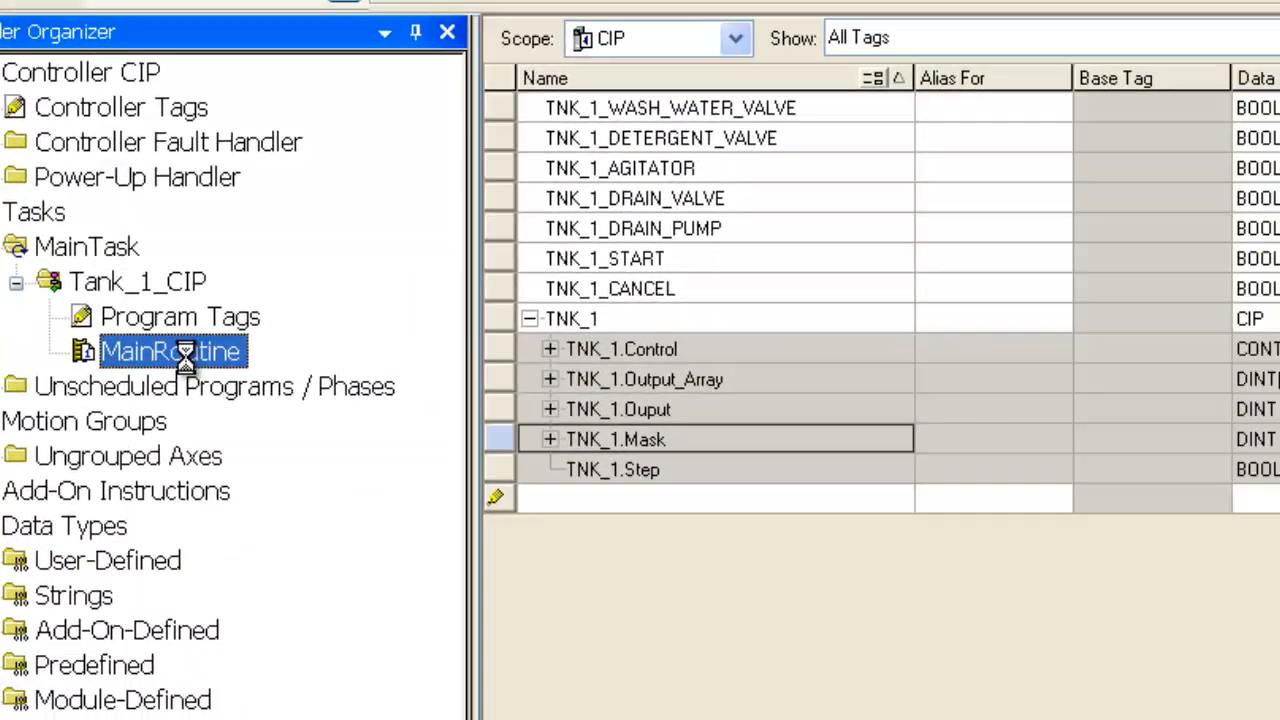
Open MainRoutine from the Controller Organizer to show its single empty rung.
{"action": "double_click", "coordinate": [172, 352]}
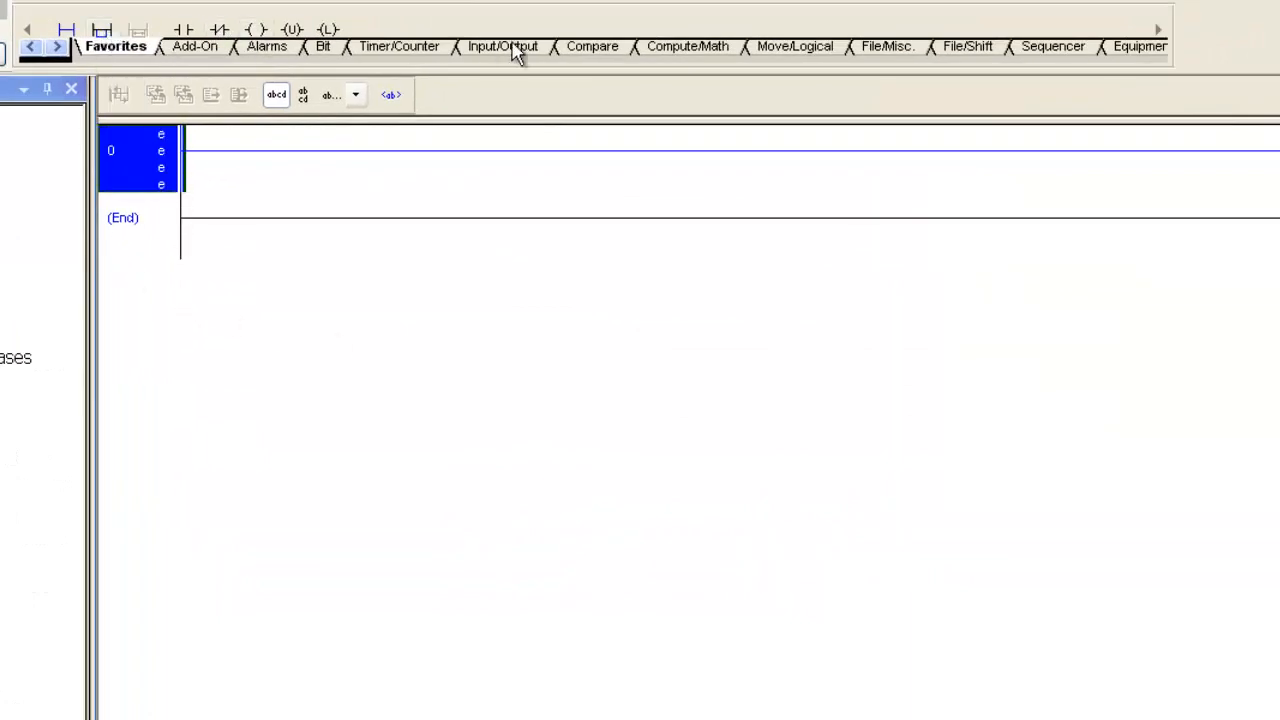
{"action": "mouse_move", "coordinate": [484, 108]}
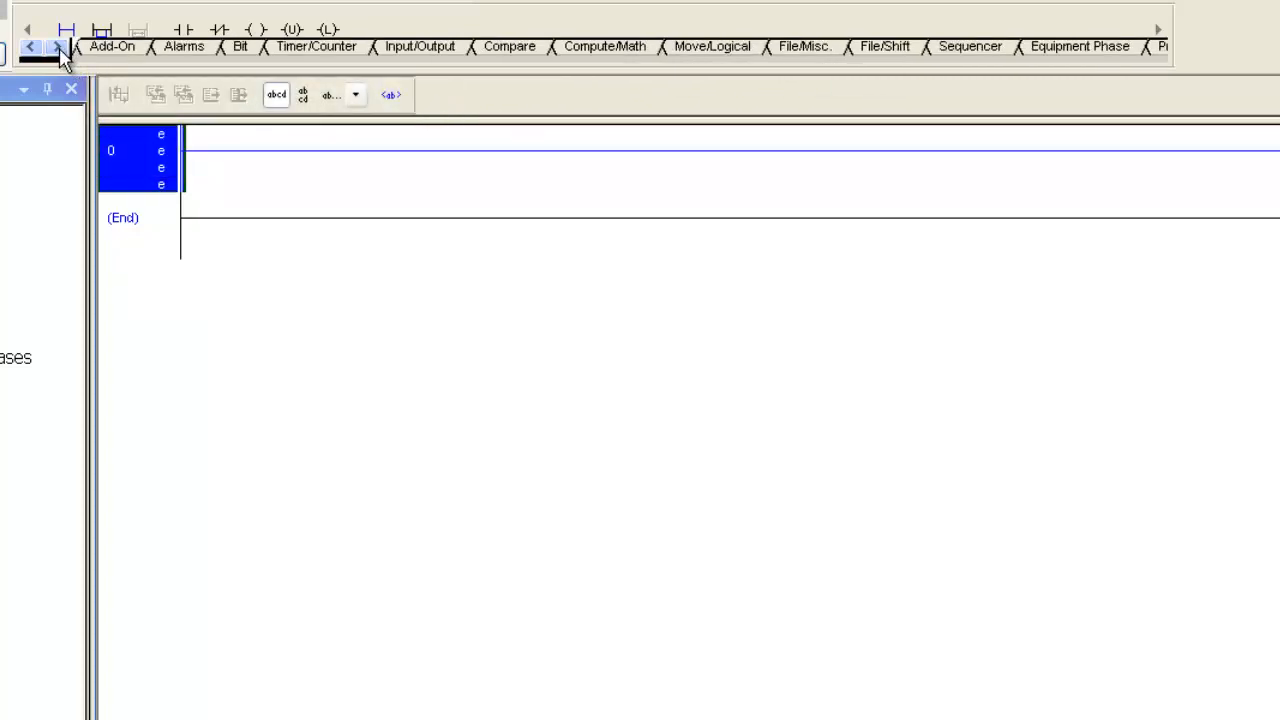
{"action": "left_click", "coordinate": [56, 48]}
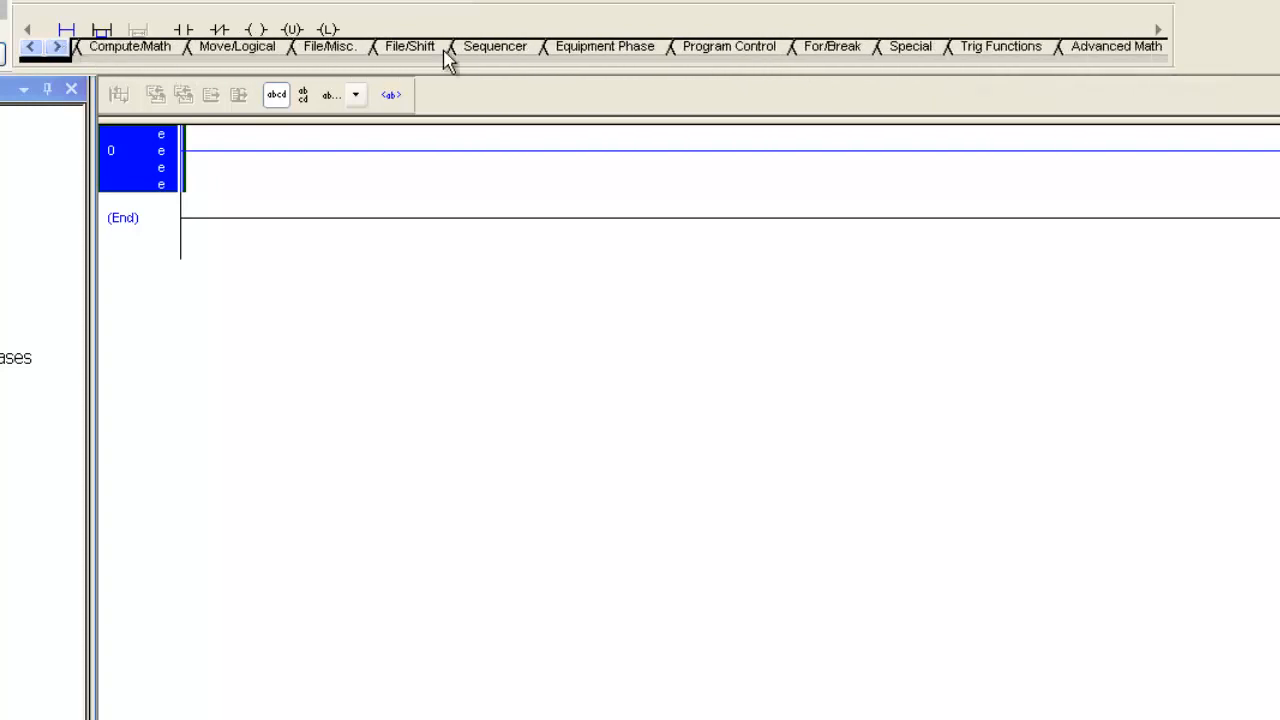
{"action": "left_click", "coordinate": [728, 46]}
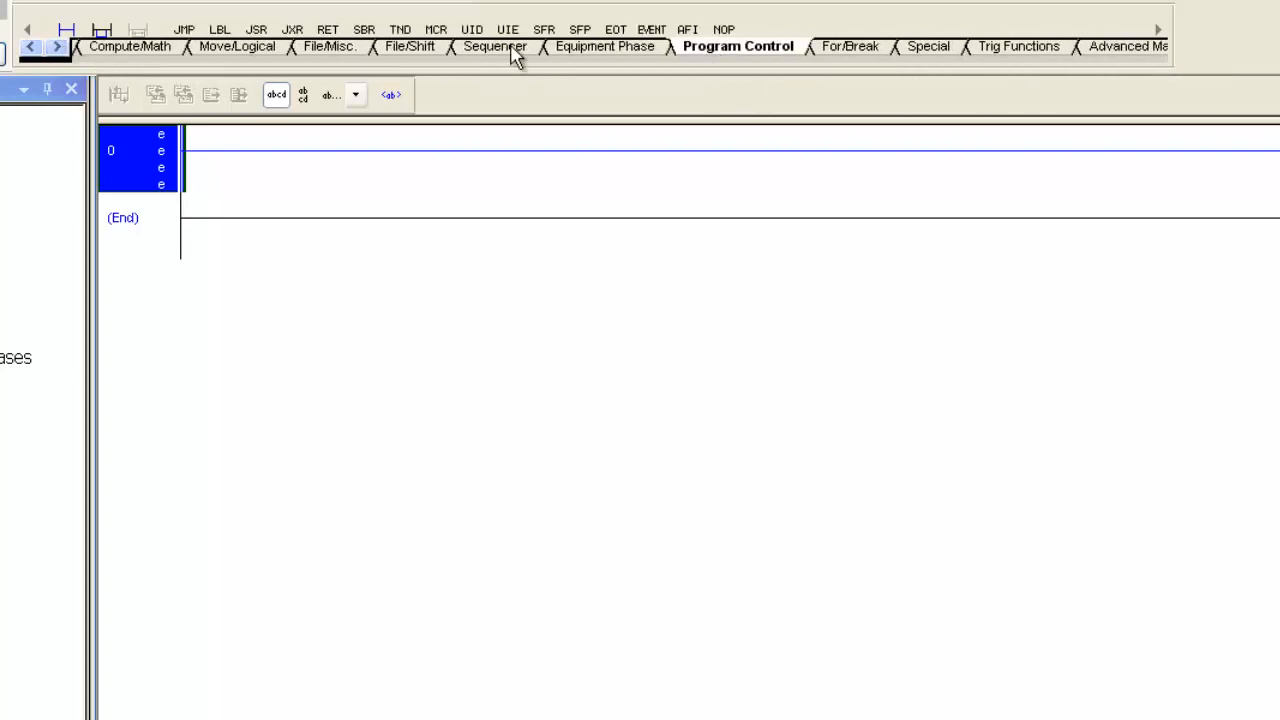
{"action": "left_click", "coordinate": [256, 30]}
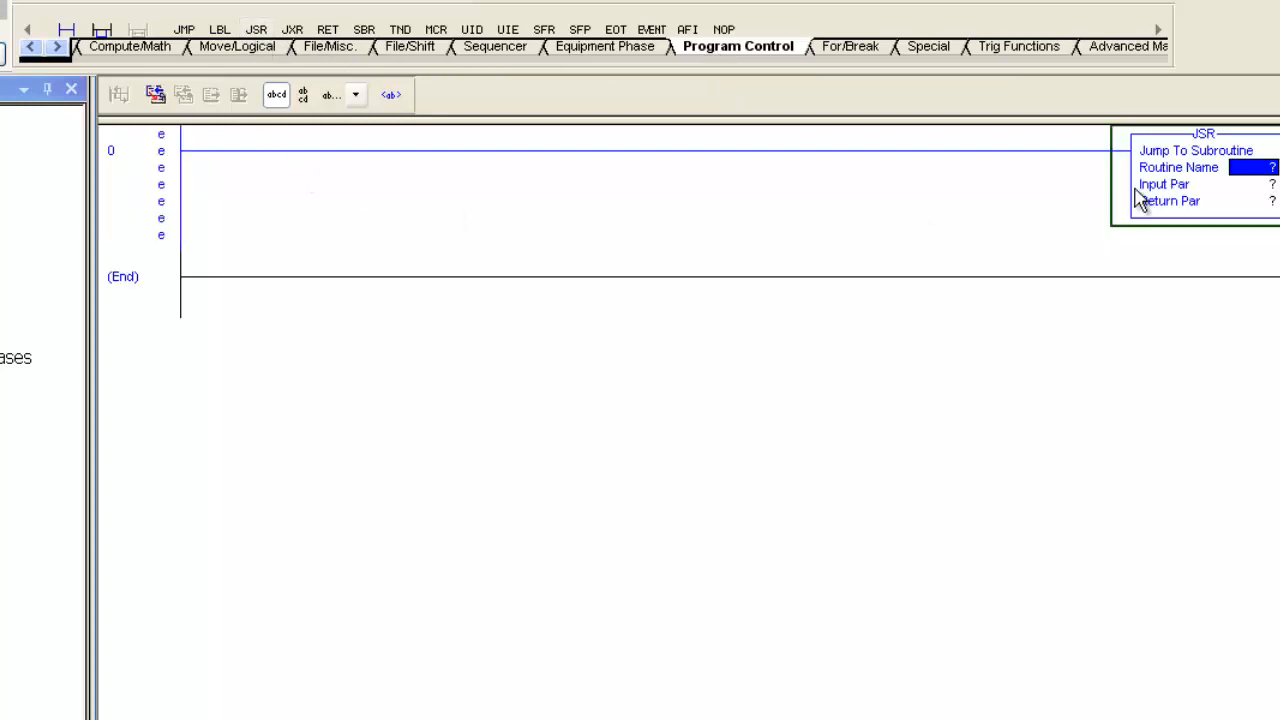
{"action": "mouse_move", "coordinate": [752, 228]}
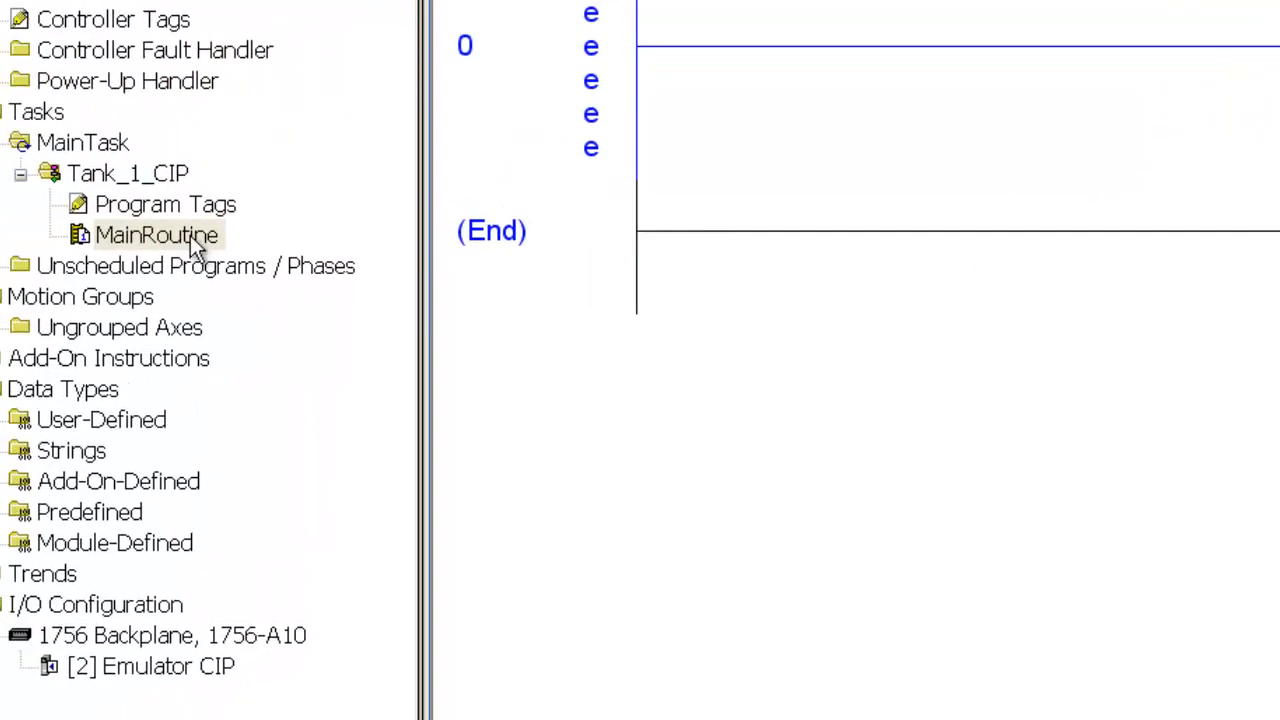
Create a new routine under Tank_1_CIP named TNK_1_CIP and review its Assignment choices.
{"action": "right_click", "coordinate": [128, 172]}
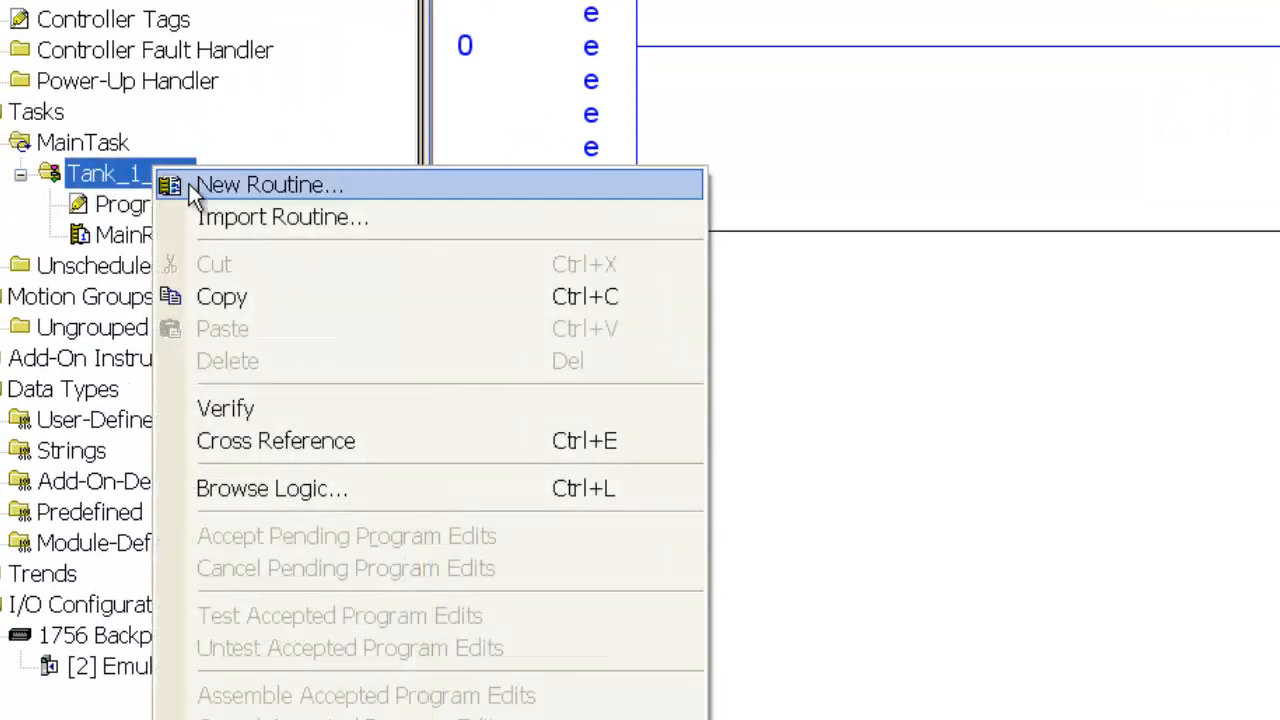
{"action": "left_click", "coordinate": [268, 184]}
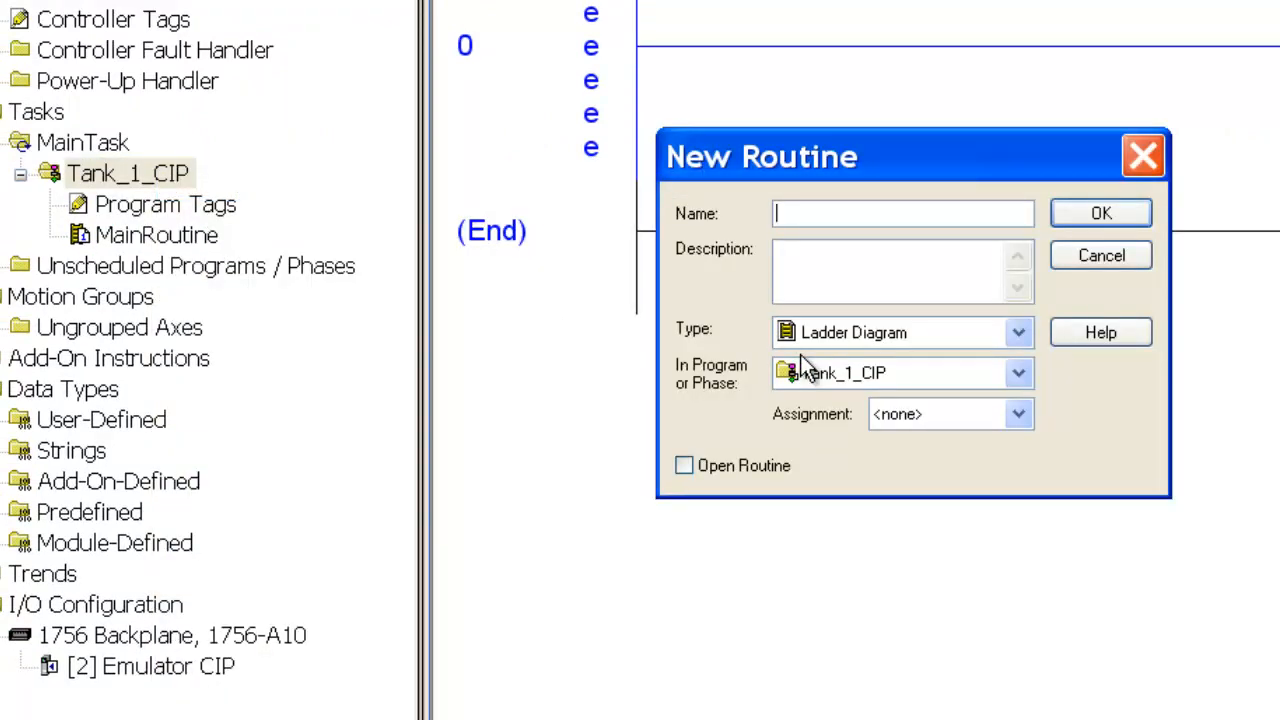
{"action": "type", "text": "TNK_"}
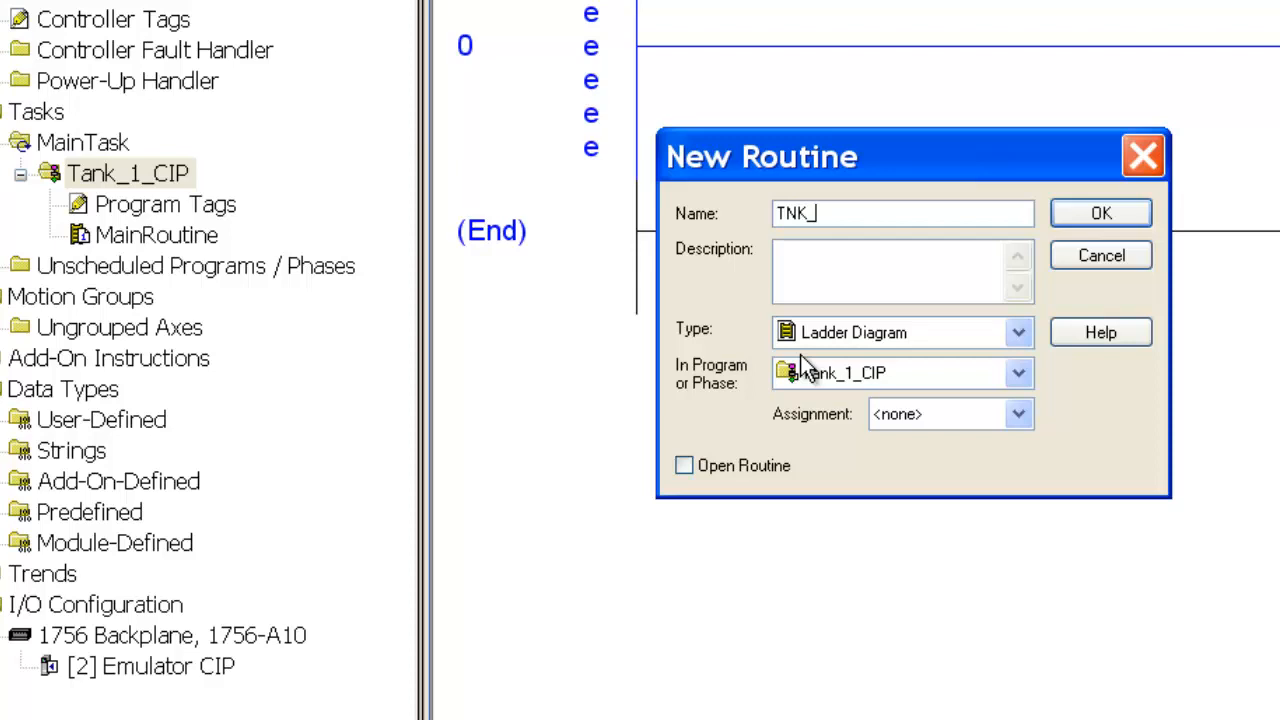
{"action": "type", "text": "1_"}
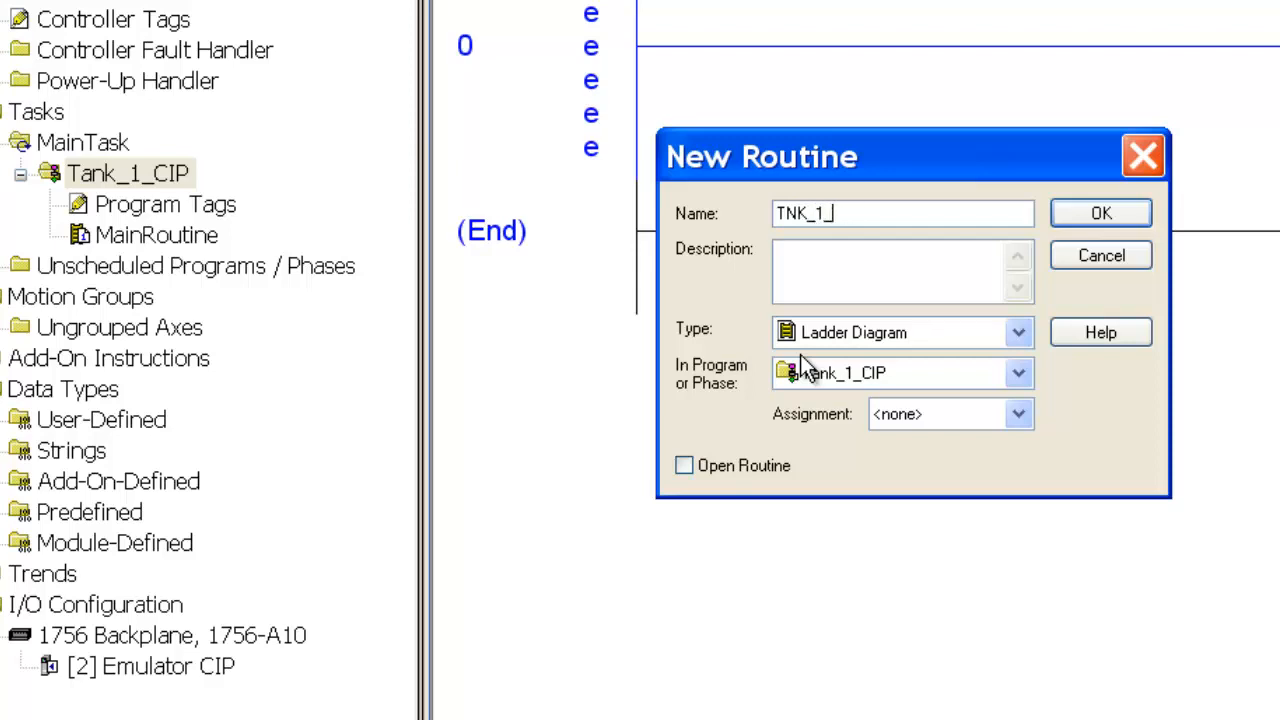
{"action": "type", "text": "CIP"}
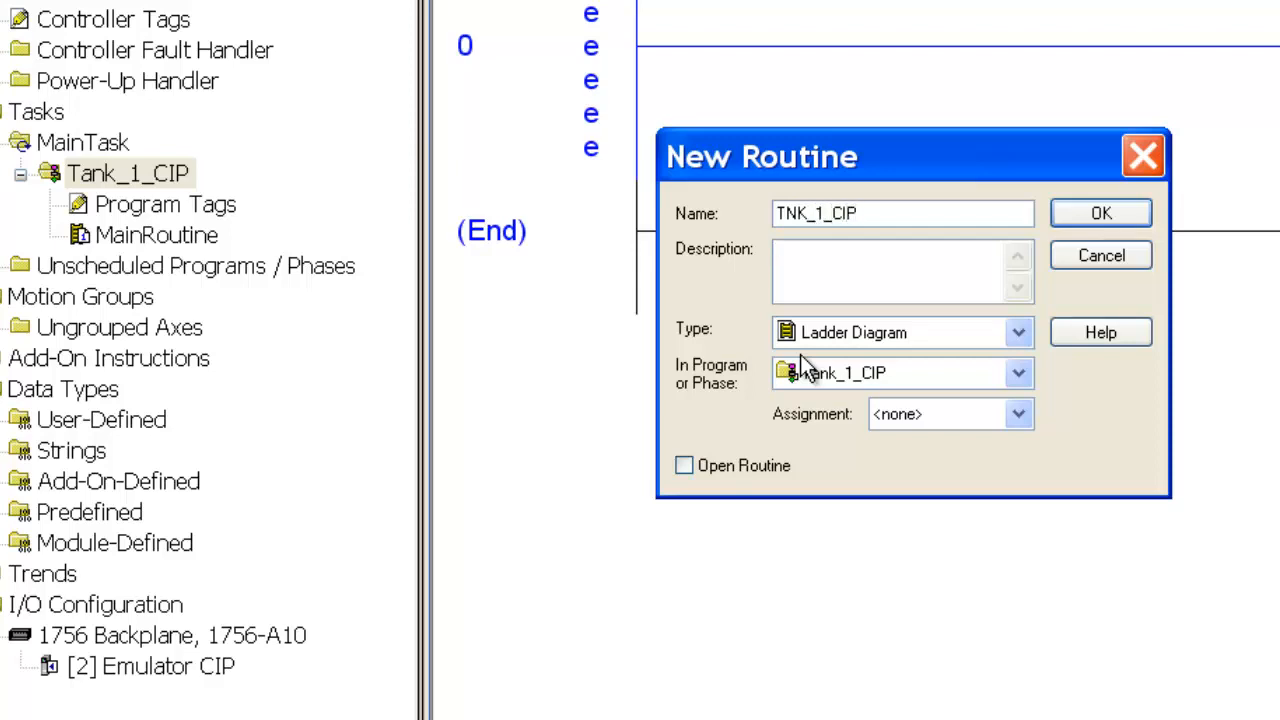
{"action": "mouse_move", "coordinate": [950, 414]}
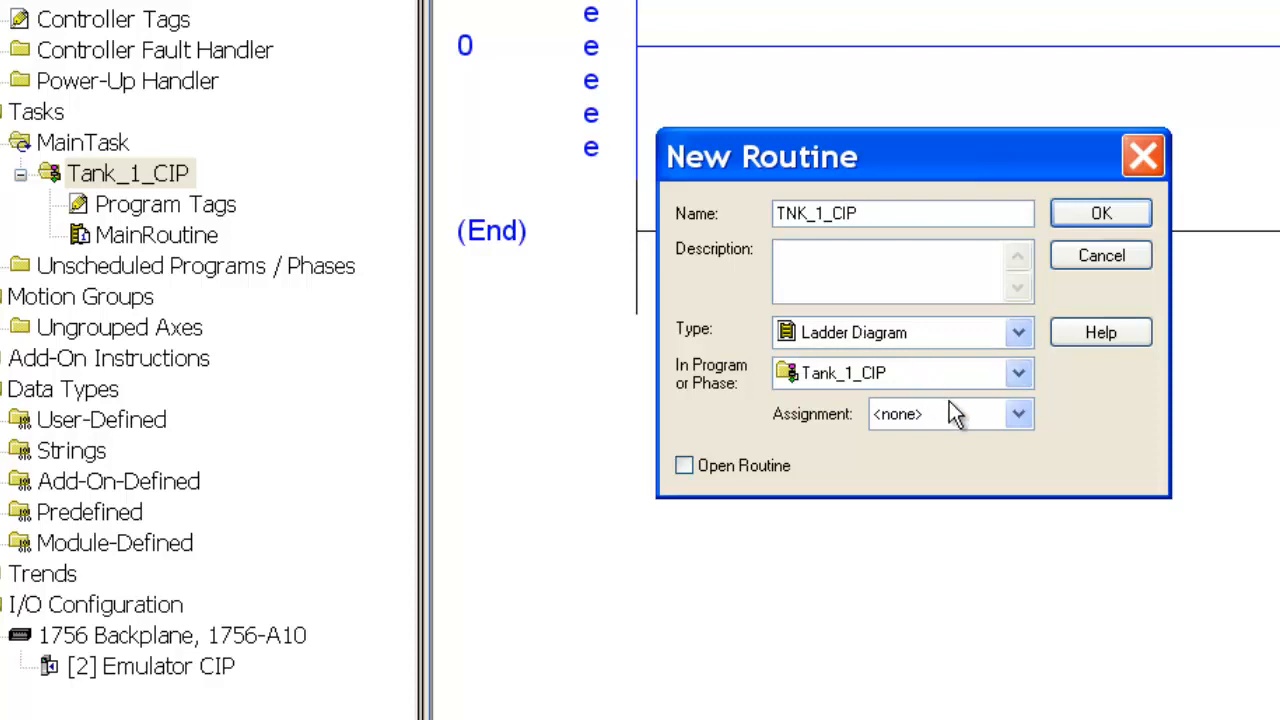
{"action": "left_click", "coordinate": [1100, 212]}
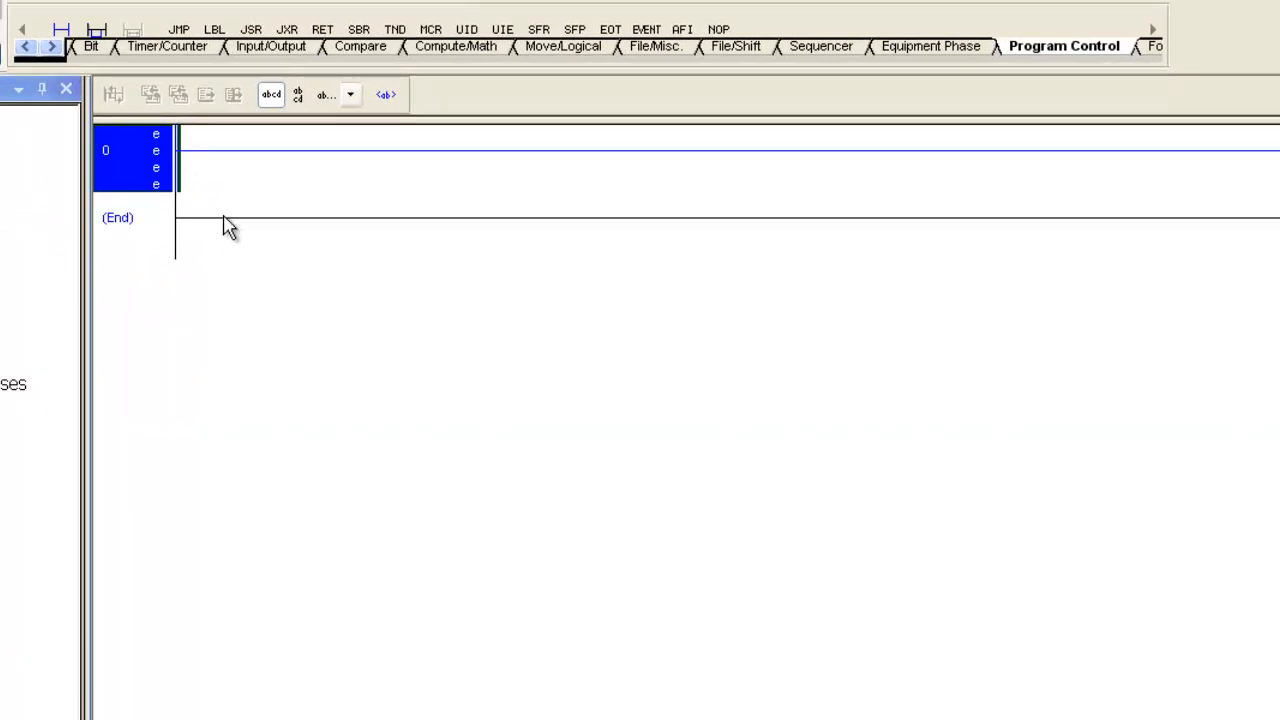
{"action": "mouse_move", "coordinate": [584, 82]}
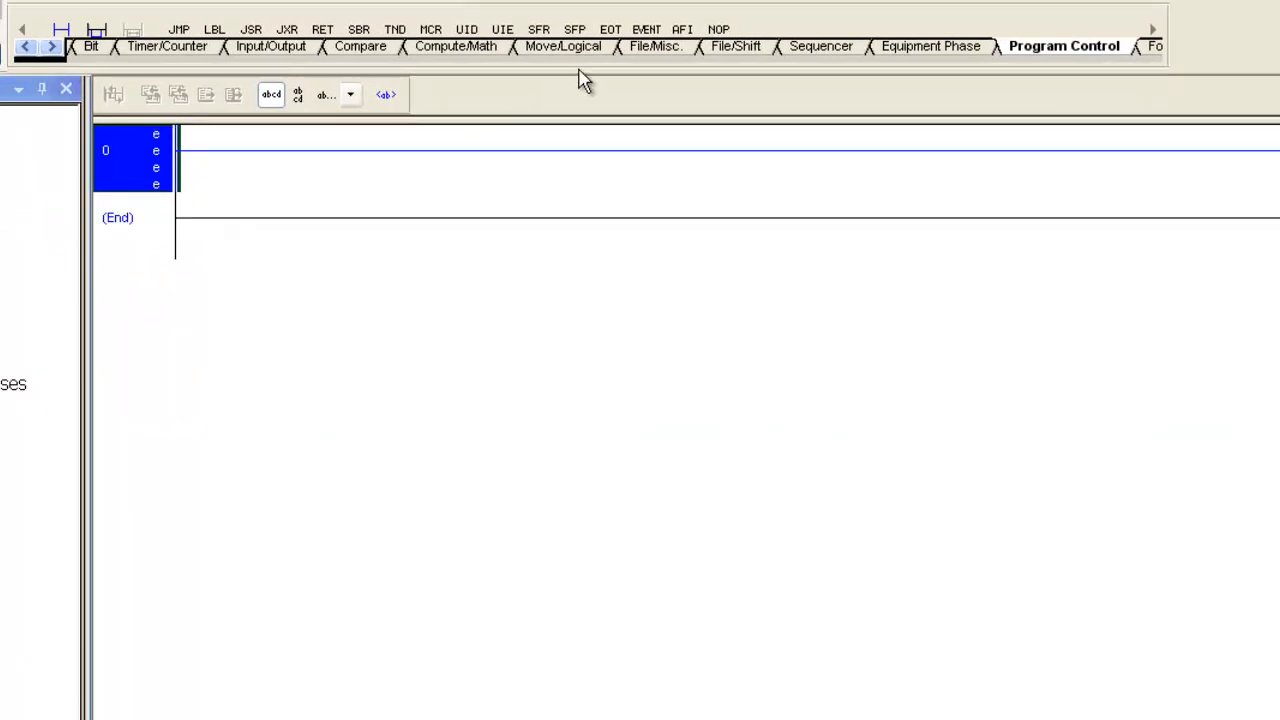
{"action": "mouse_move", "coordinate": [820, 46]}
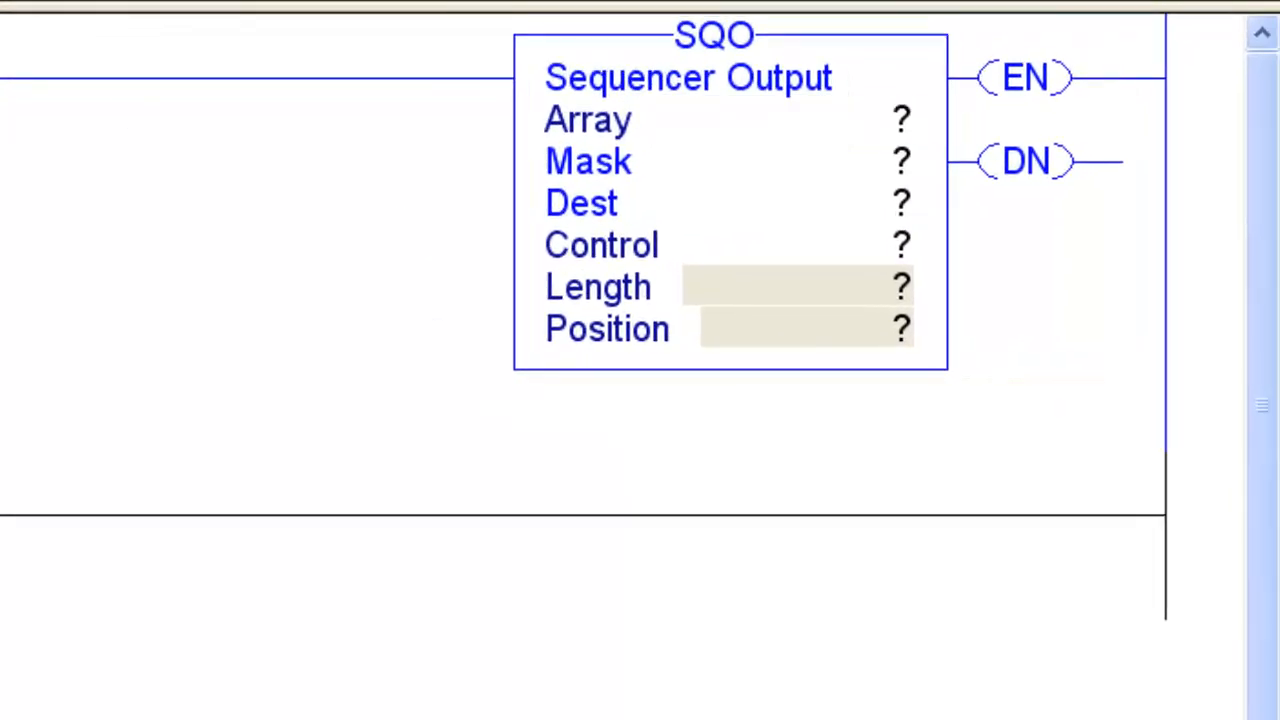
Assign TNK_1.Control as the SQO Control operand with Length 10.
{"action": "left_click", "coordinate": [798, 244]}
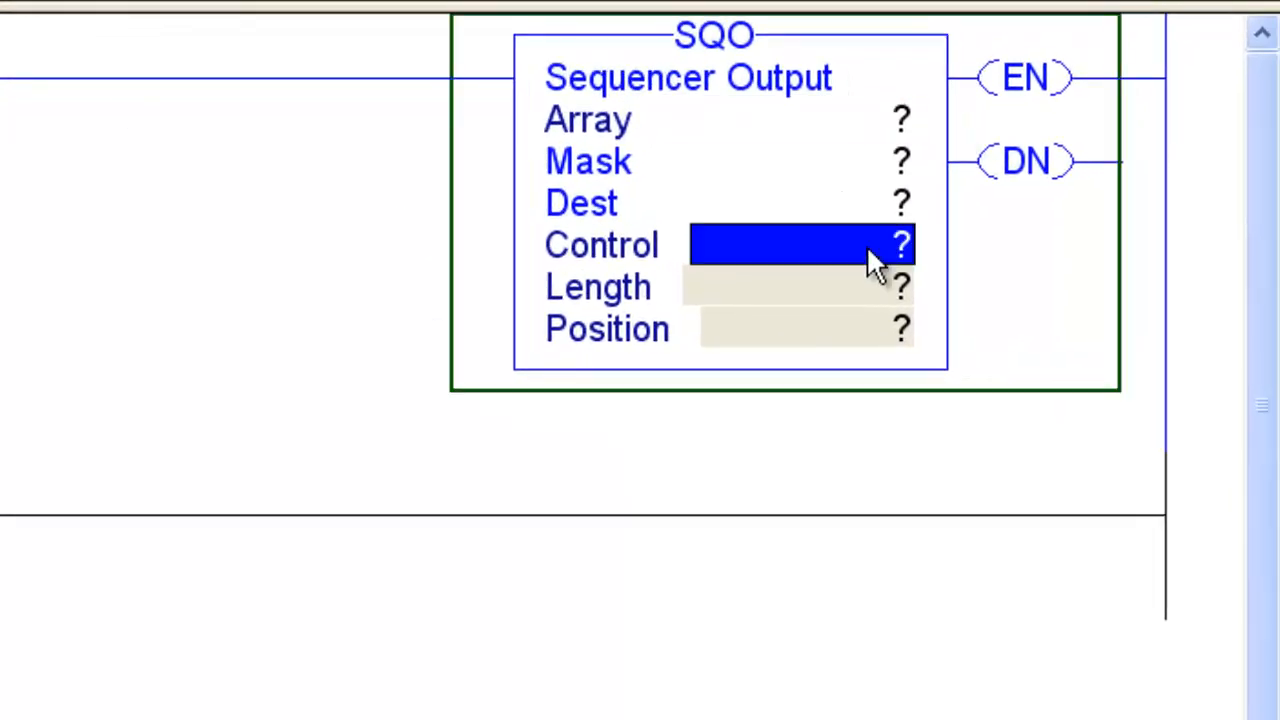
{"action": "left_click", "coordinate": [800, 244]}
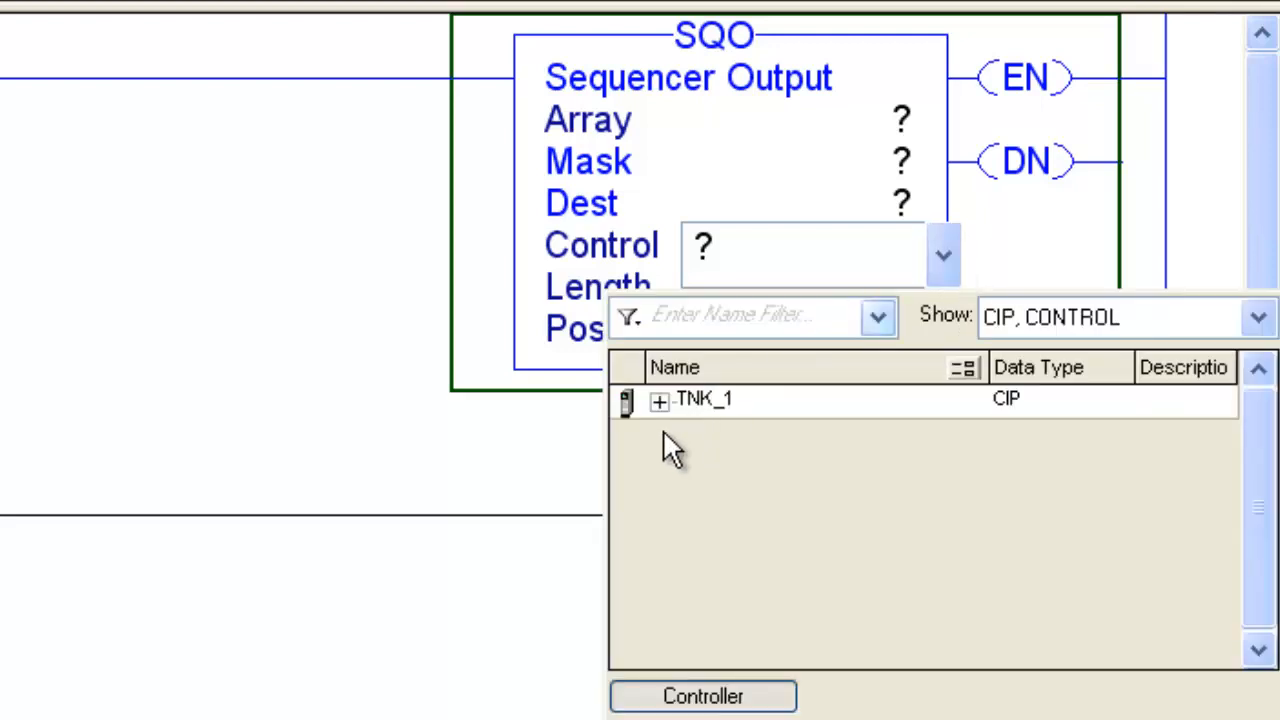
{"action": "left_click", "coordinate": [660, 400]}
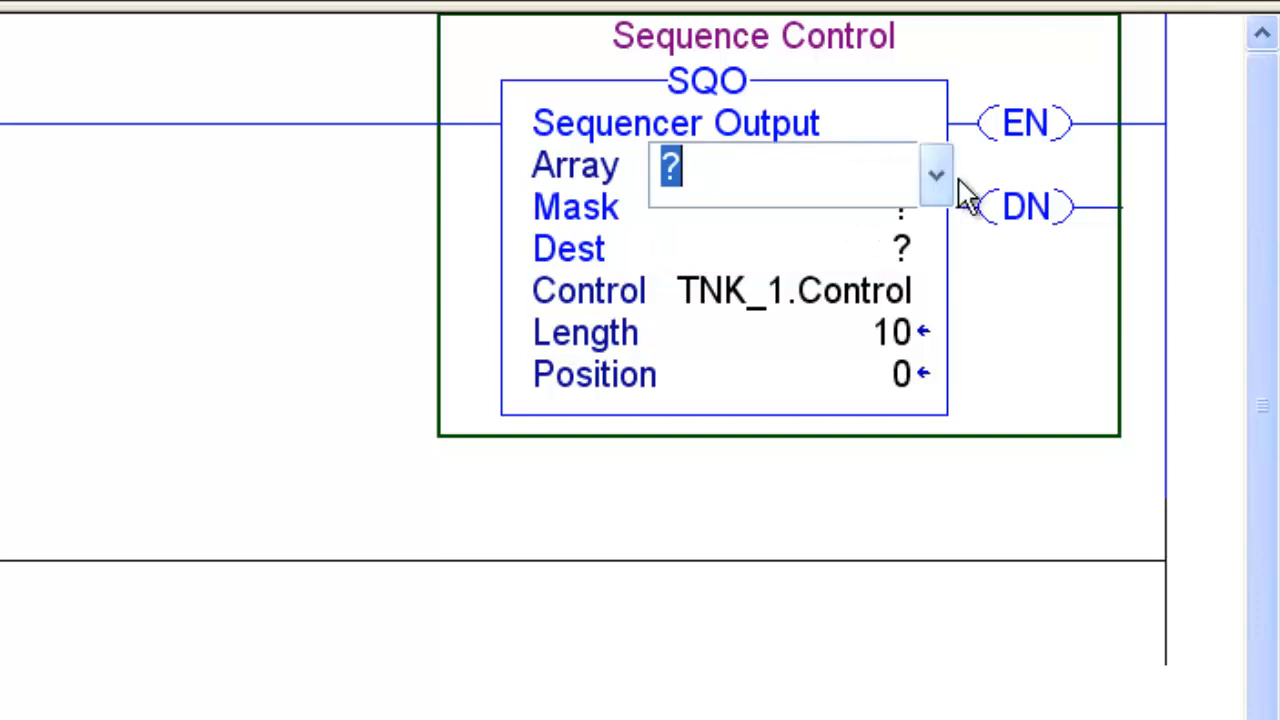
Assign TNK_1.Output_Array as the SQO Array operand.
{"action": "left_click", "coordinate": [936, 176]}
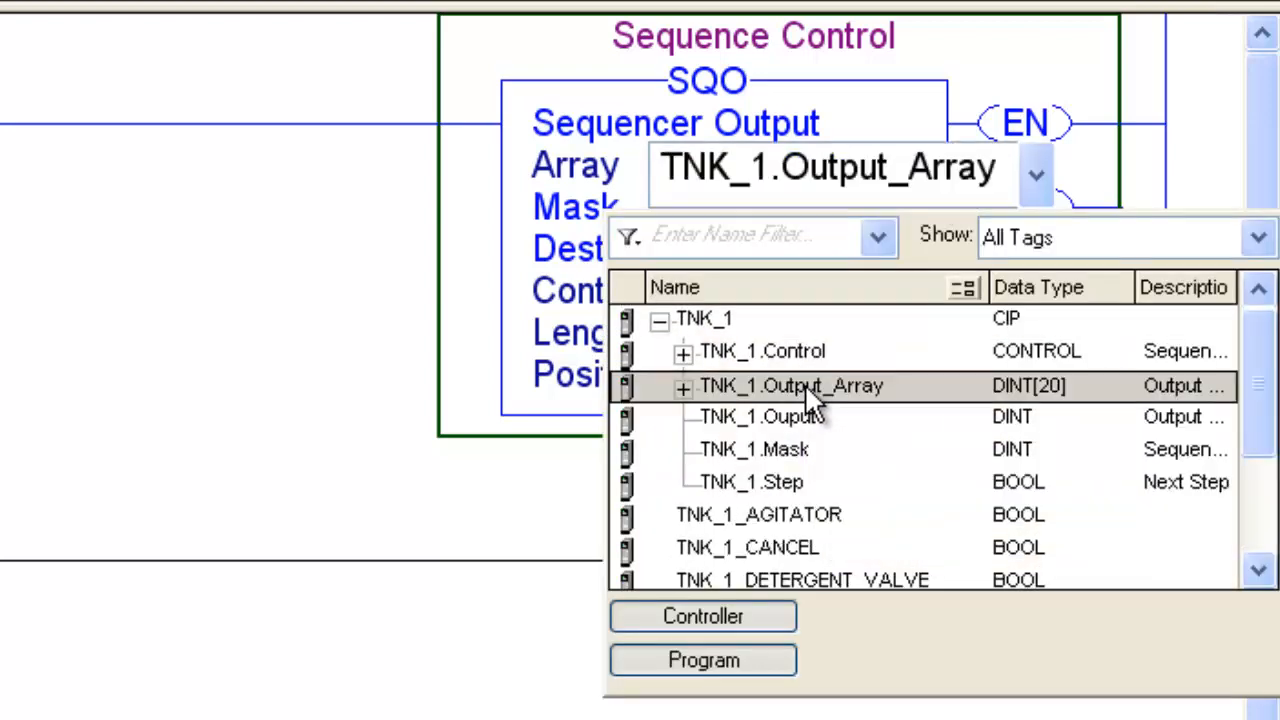
{"action": "left_click", "coordinate": [792, 386]}
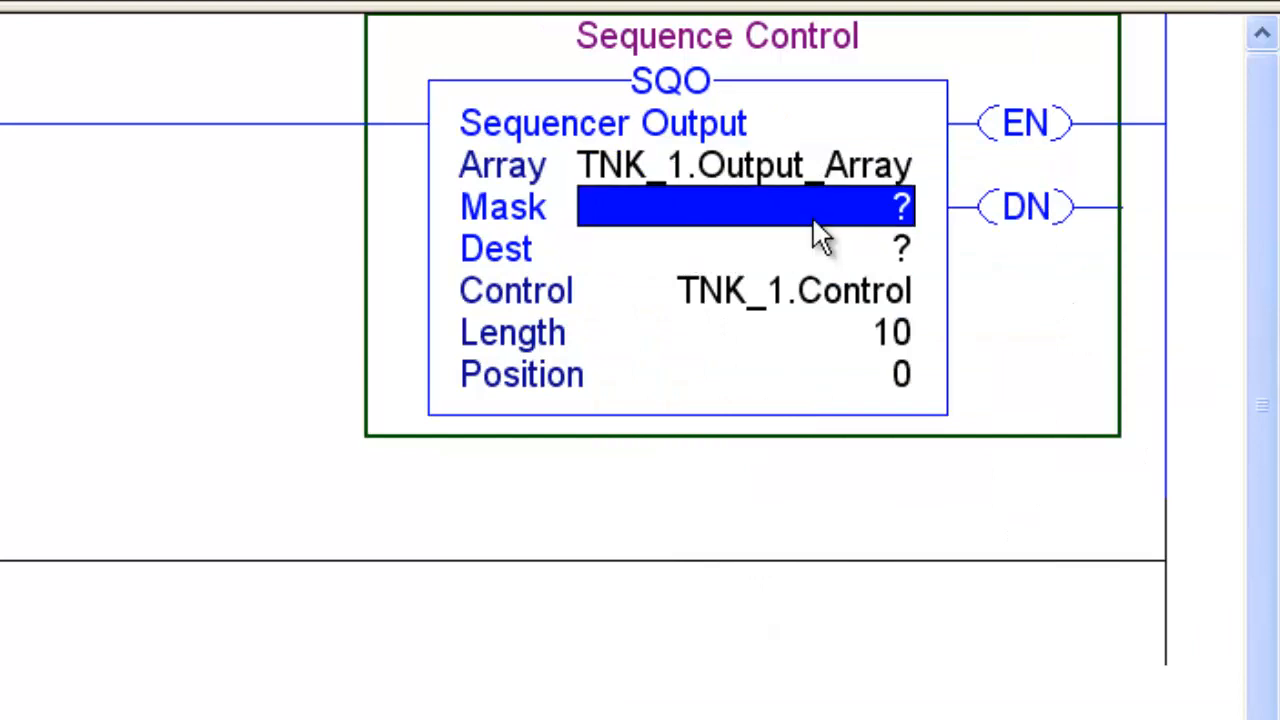
Enter TNK_1.Mask as the sequencer's Mask operand.
{"action": "left_click", "coordinate": [932, 208]}
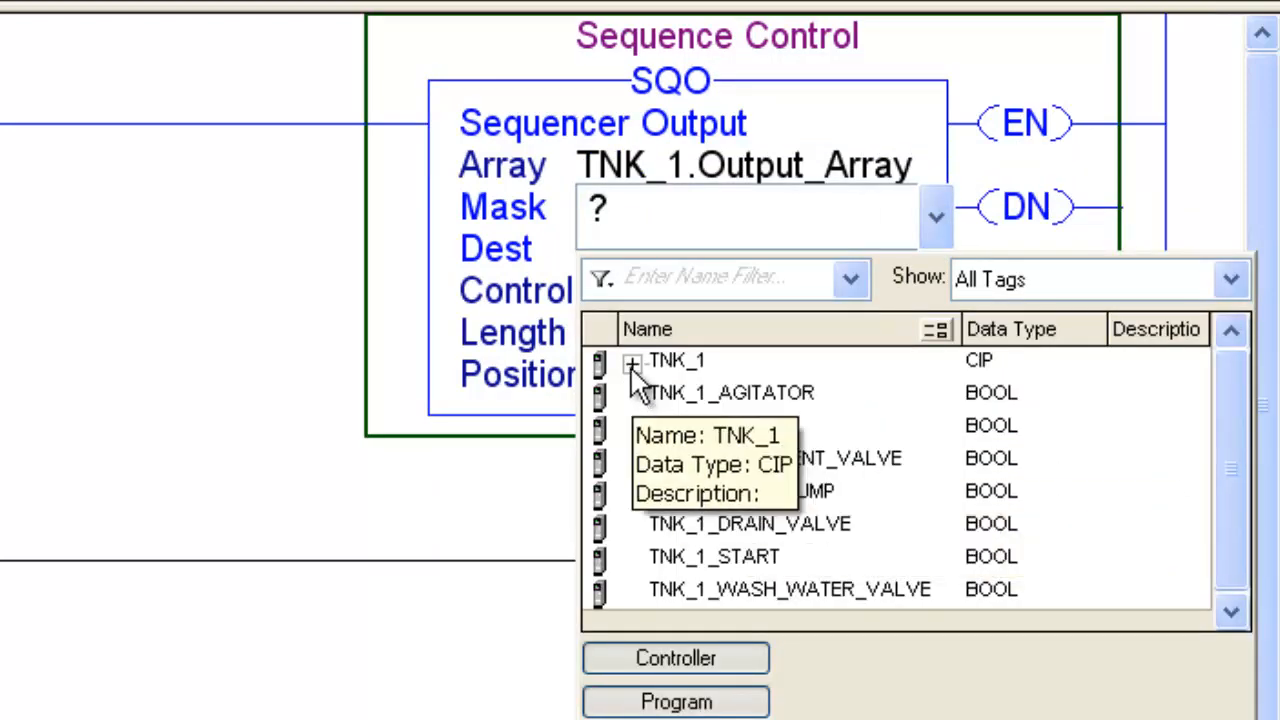
{"action": "type", "text": "TNK_1.Mask"}
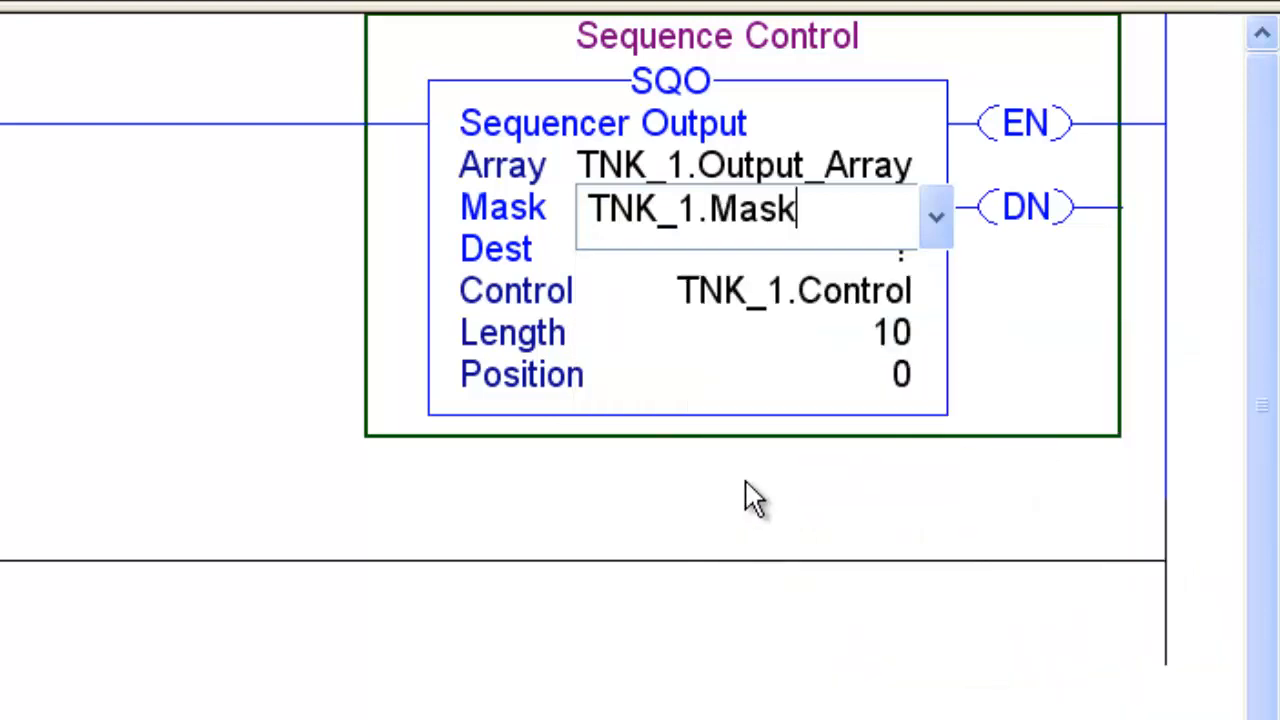
{"action": "left_click", "coordinate": [740, 248]}
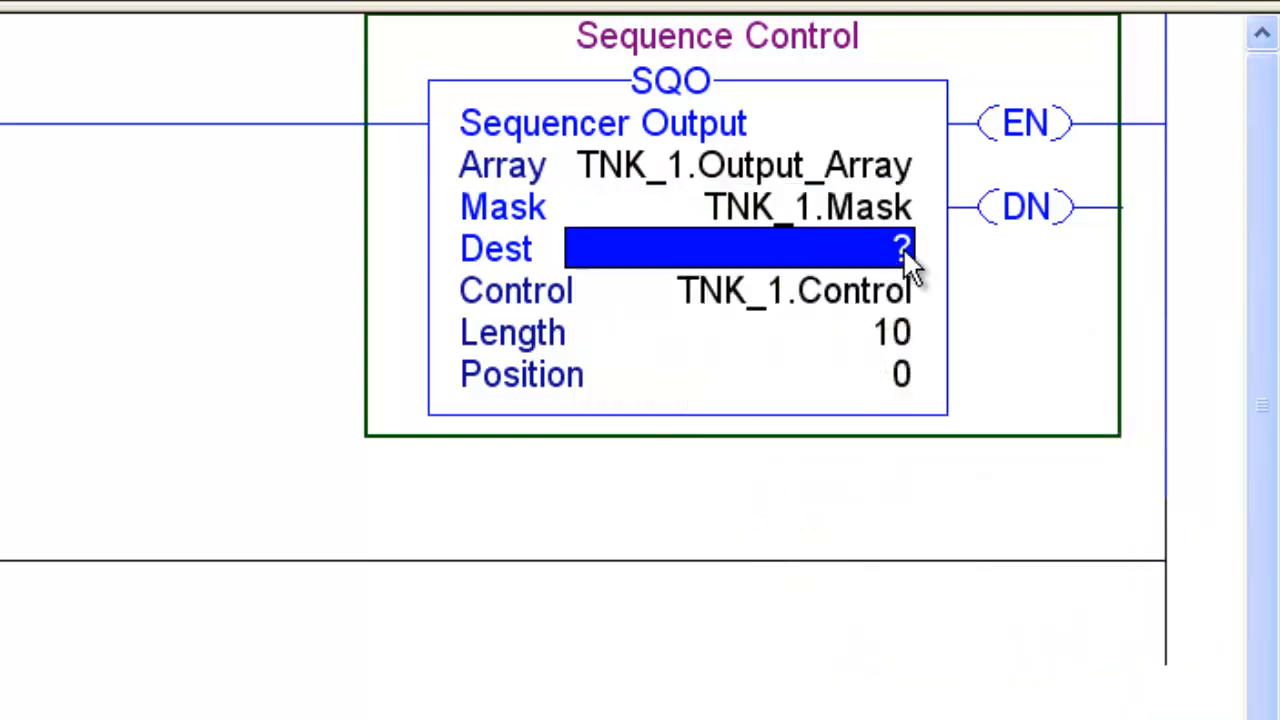
Assign TNK_1.Ouput as the sequencer's Dest operand from the tag browser.
{"action": "left_click", "coordinate": [930, 250]}
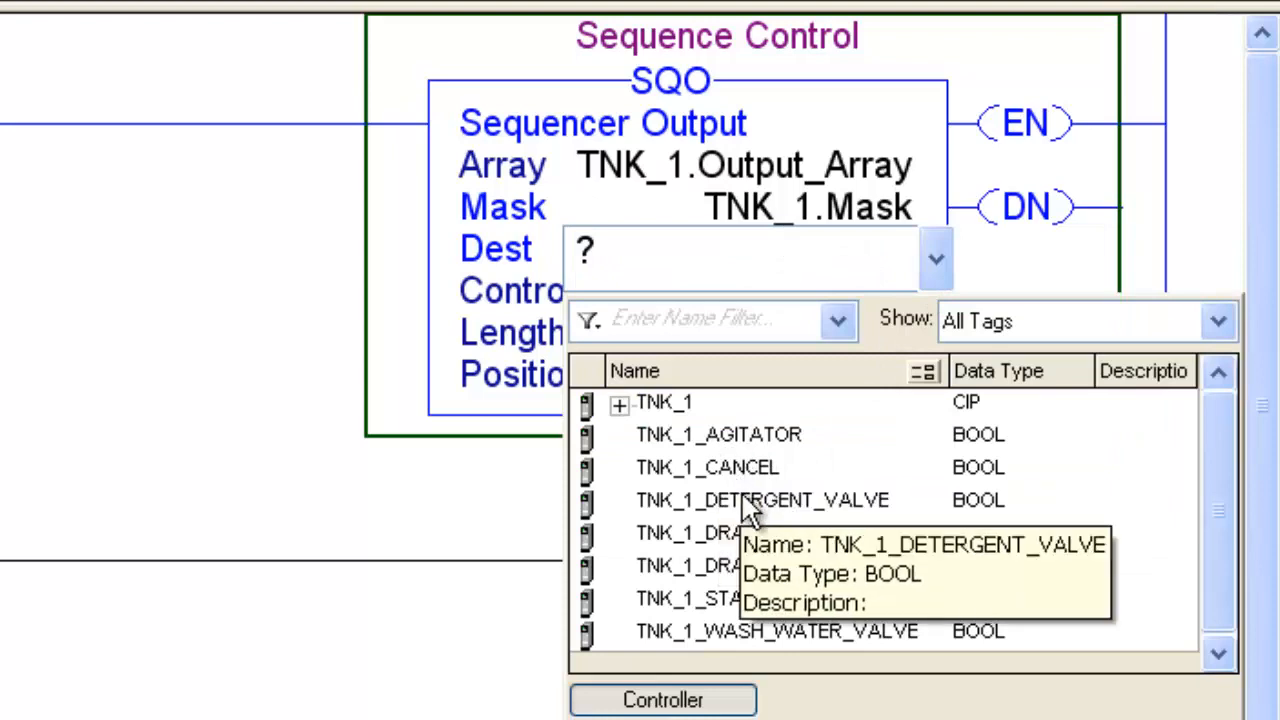
{"action": "mouse_move", "coordinate": [780, 568]}
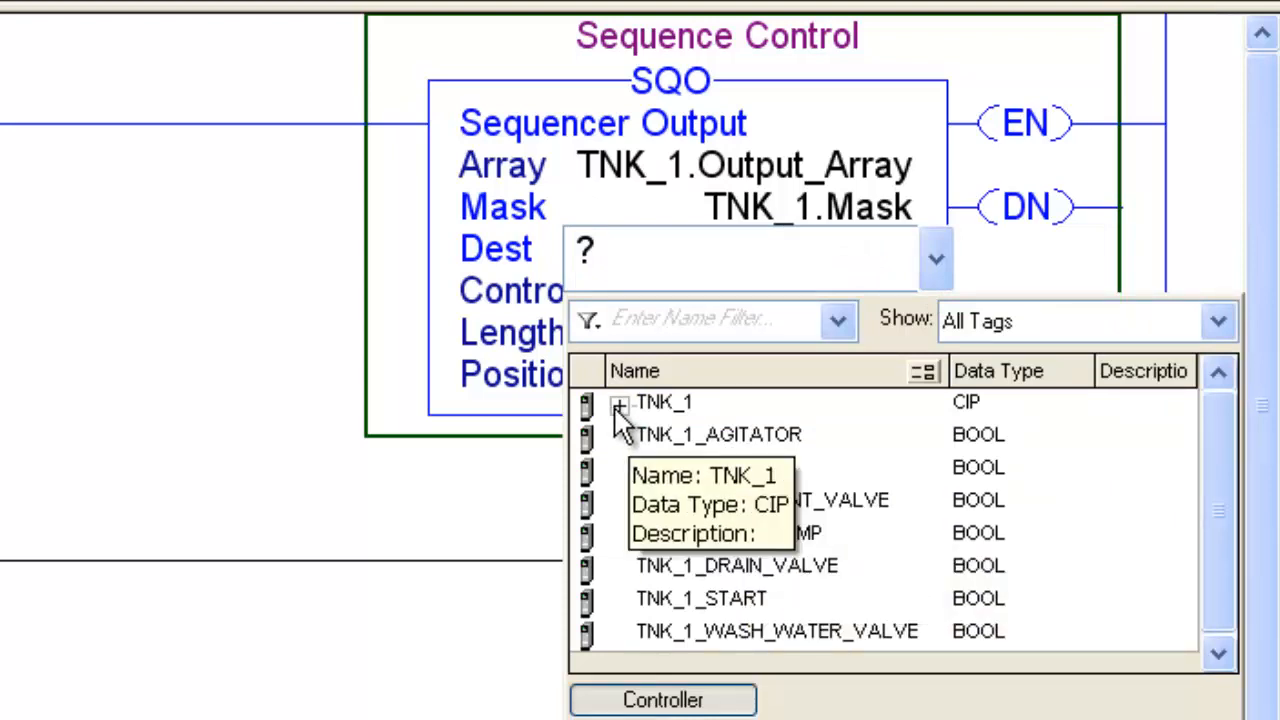
{"action": "left_click", "coordinate": [620, 406]}
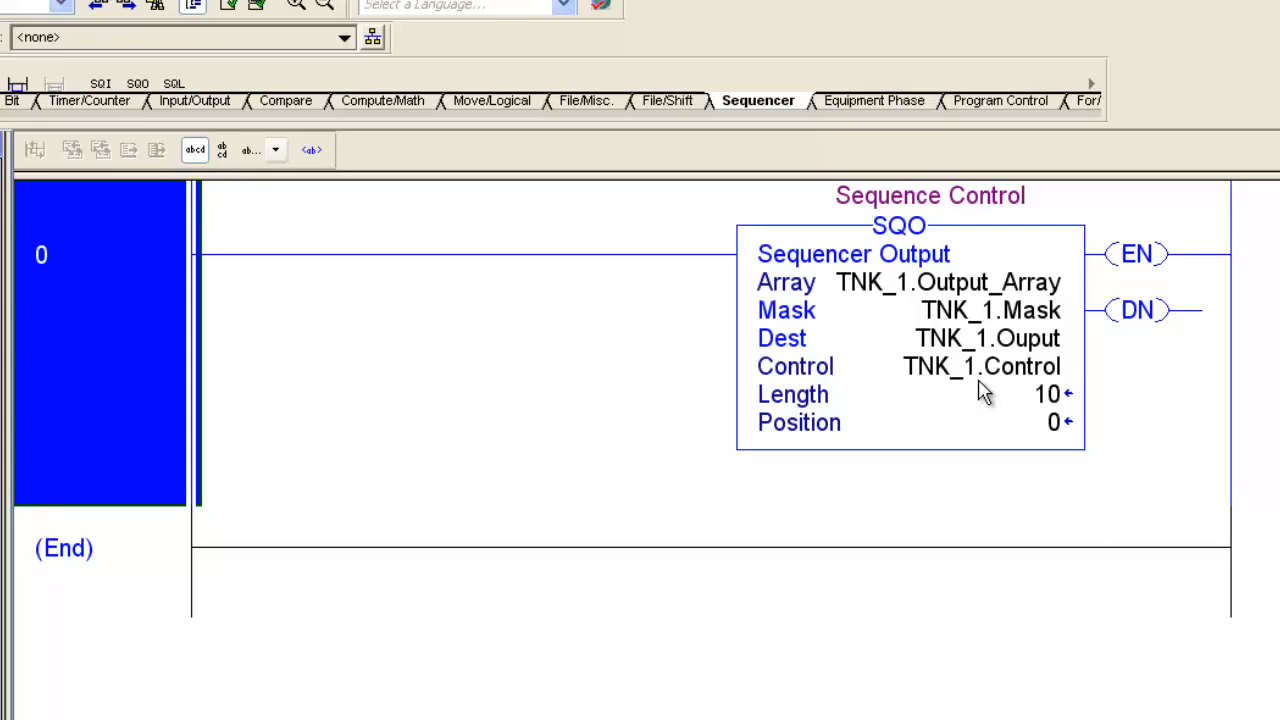
{"action": "left_click", "coordinate": [988, 338]}
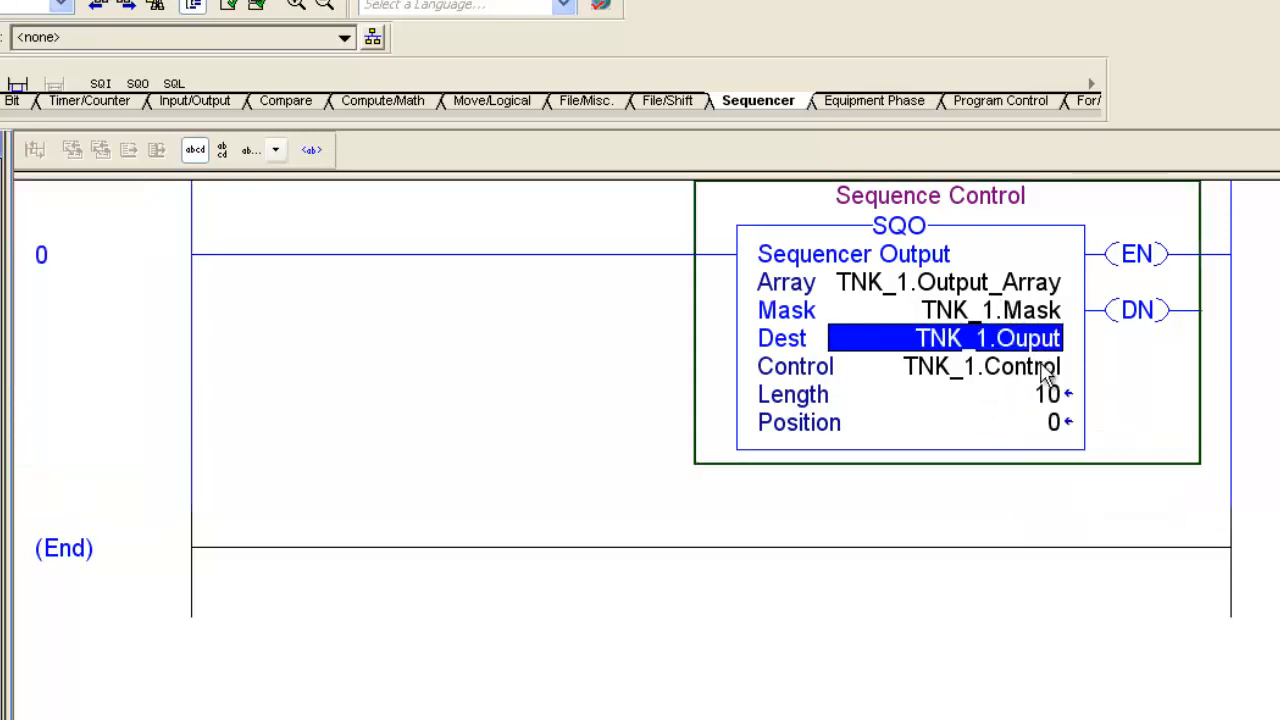